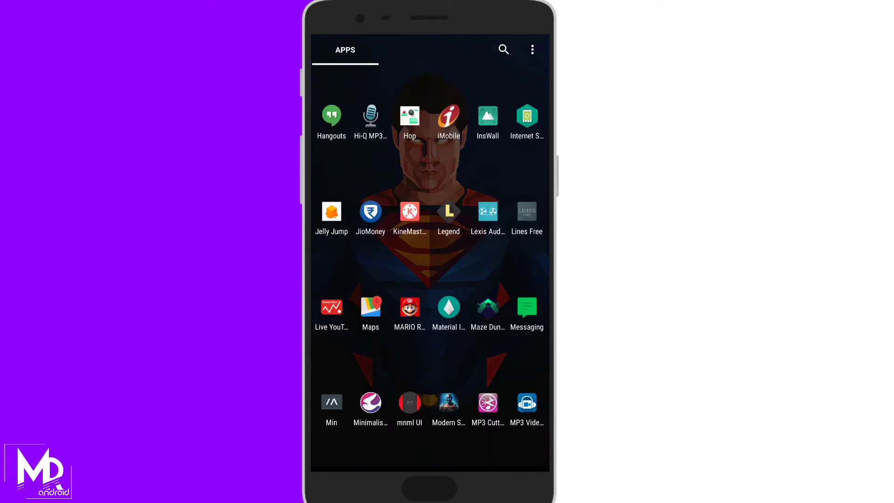
- Search 'pix' in the app drawer and launch Pixoff
scroll("down", 3)
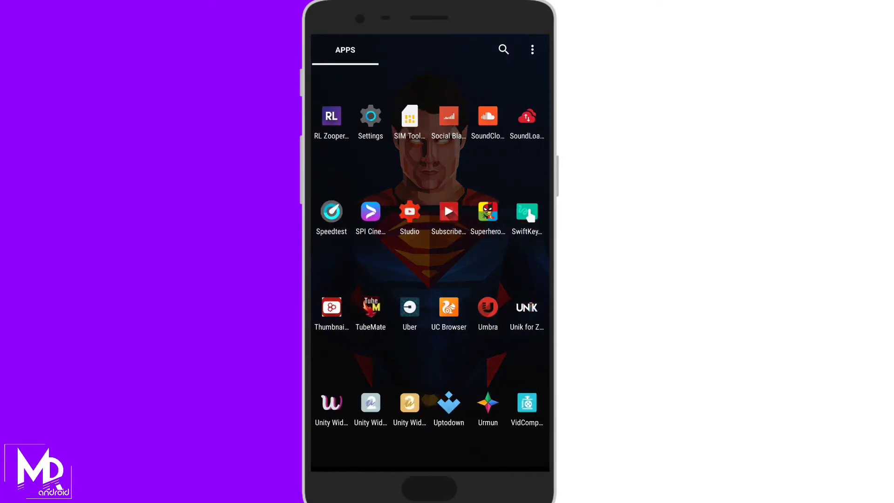
left_click(371, 117)
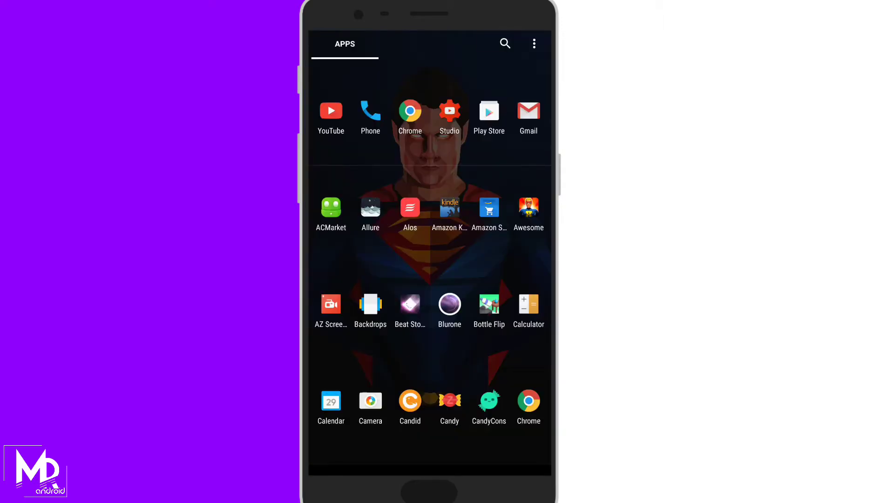
type("p")
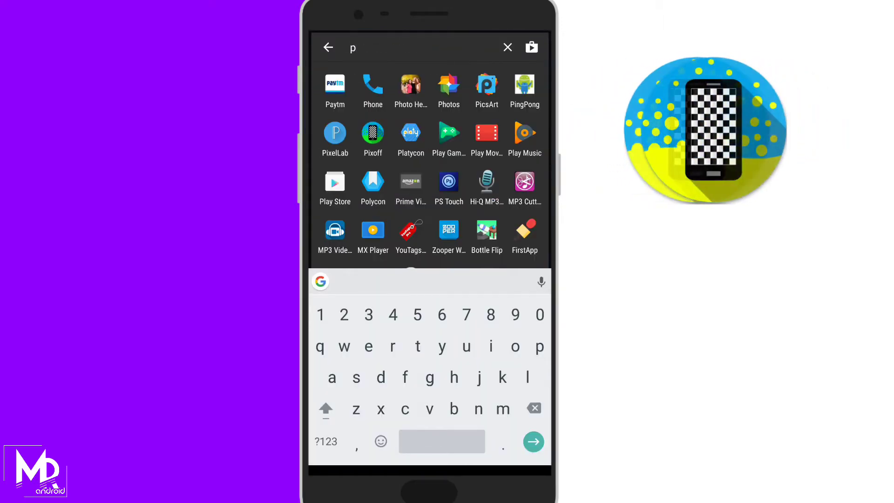
type("ix")
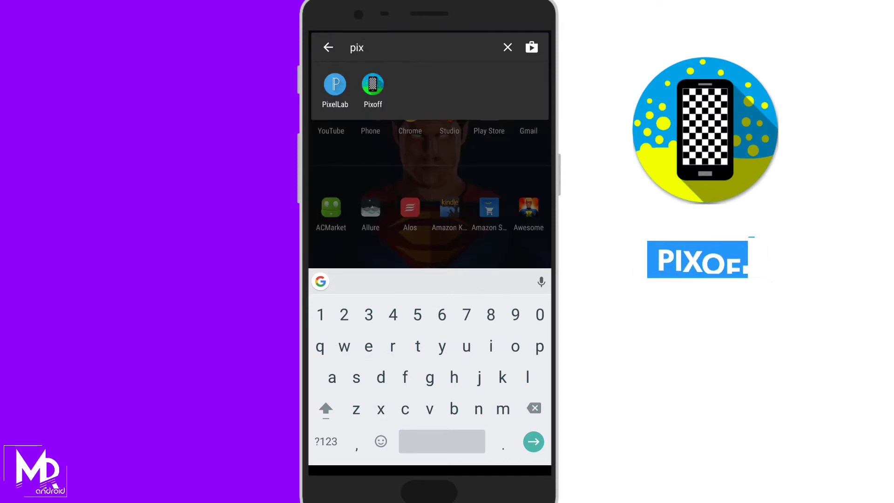
left_click(372, 89)
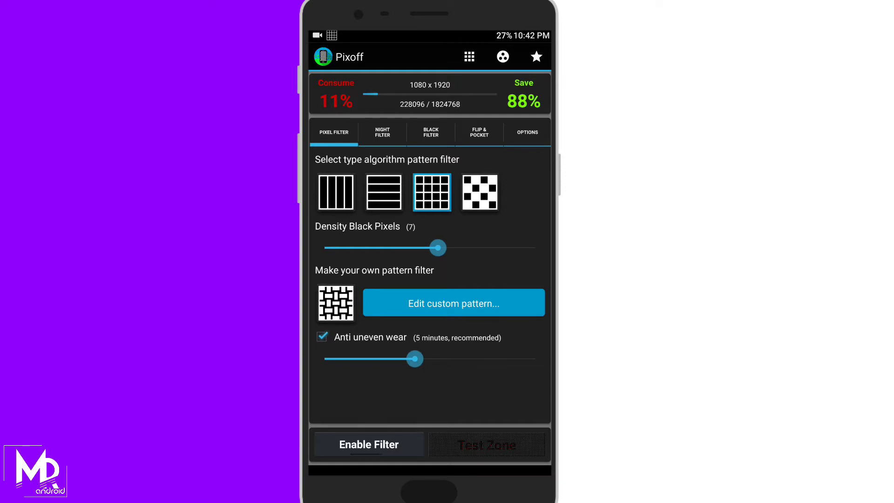
- Set the black pixel density slider to 7 for 50% battery saving
left_click_drag(438, 247, 372, 247)
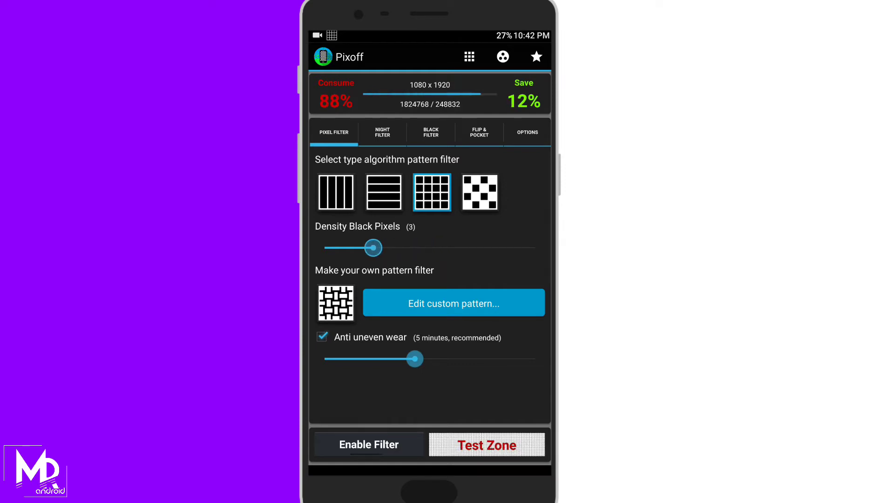
left_click_drag(372, 247, 420, 246)
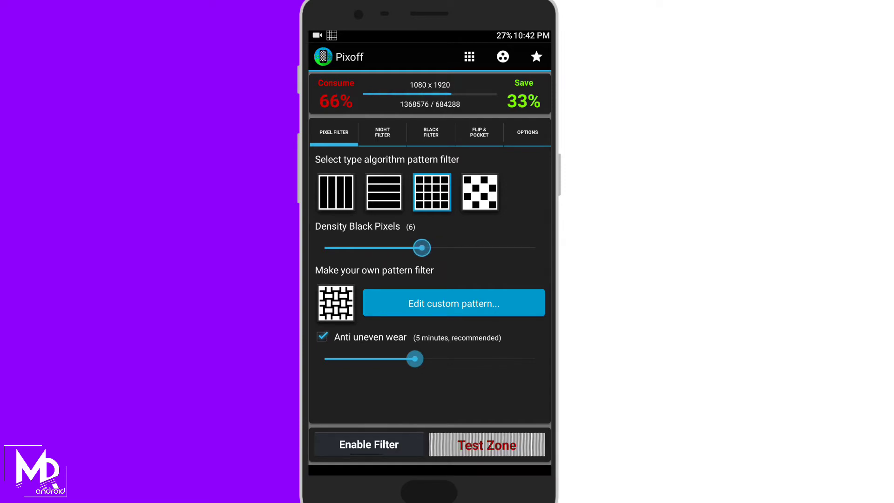
left_click_drag(422, 247, 437, 247)
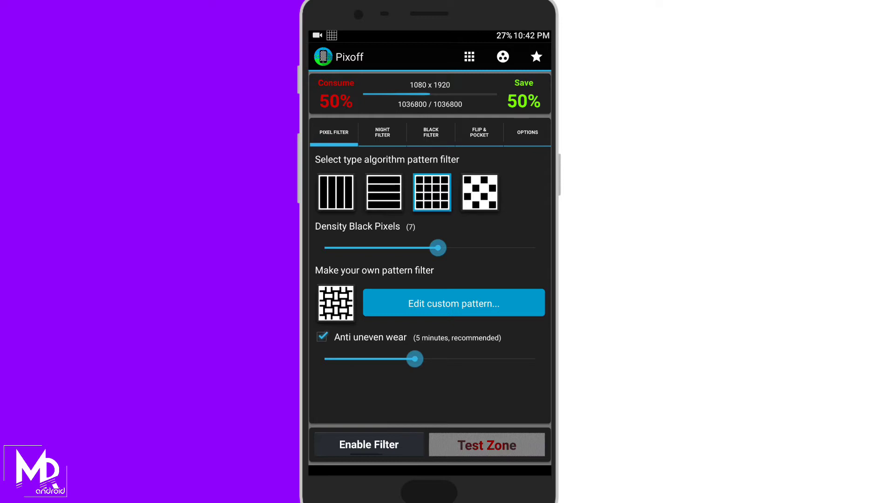
- Browse the Black and Night filter tabs, turn the pixel filter off, and readjust density
left_click(430, 132)
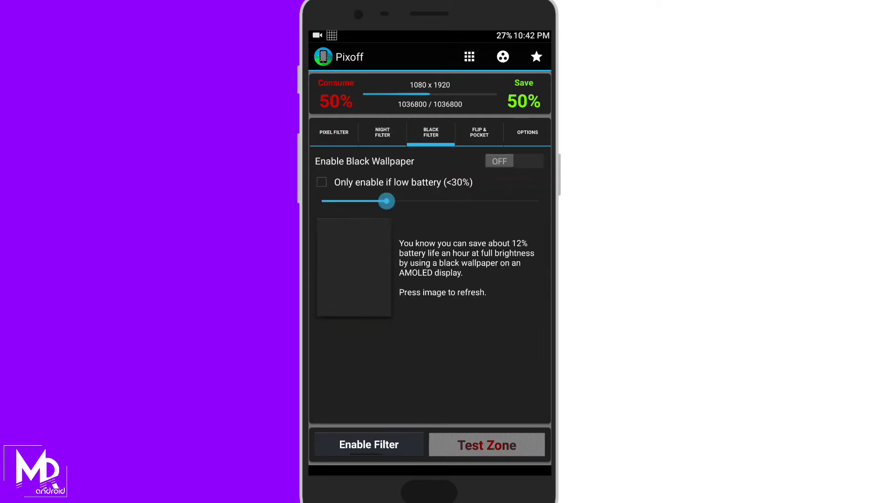
left_click(333, 132)
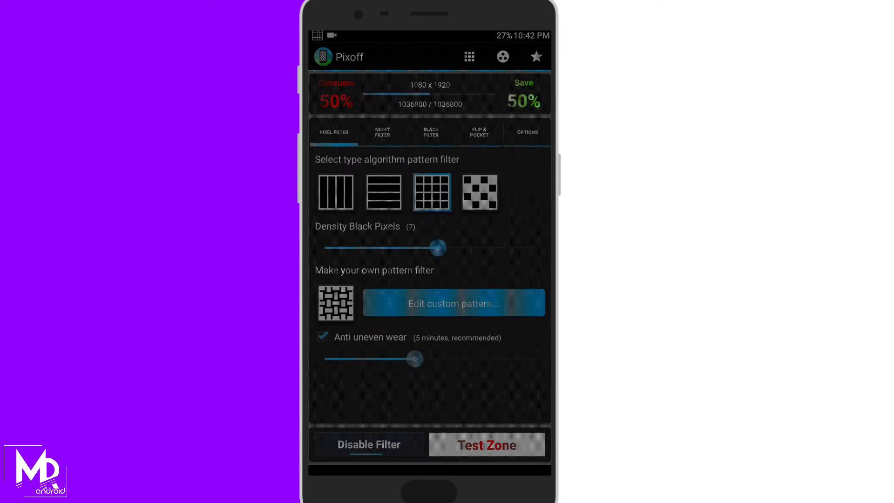
left_click(368, 444)
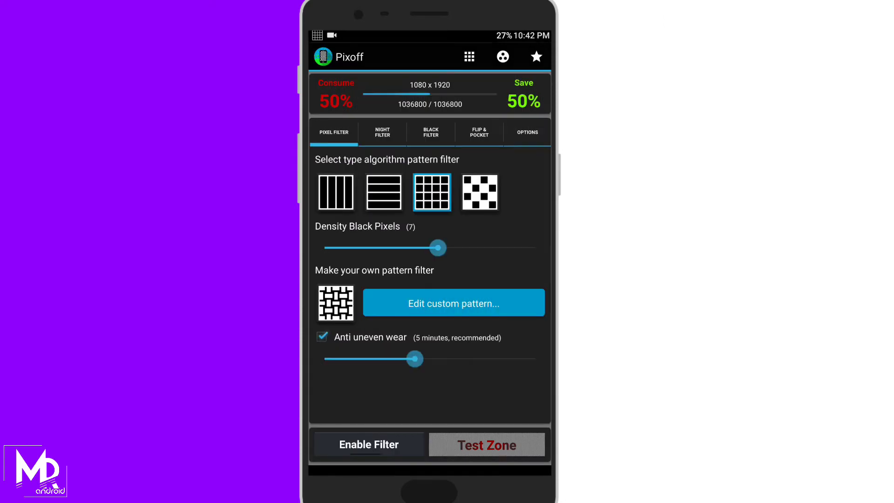
left_click(382, 132)
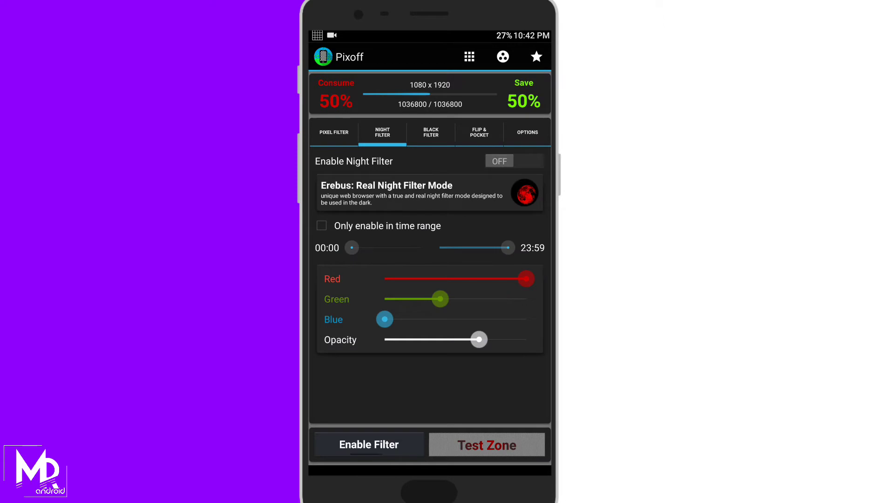
left_click(430, 132)
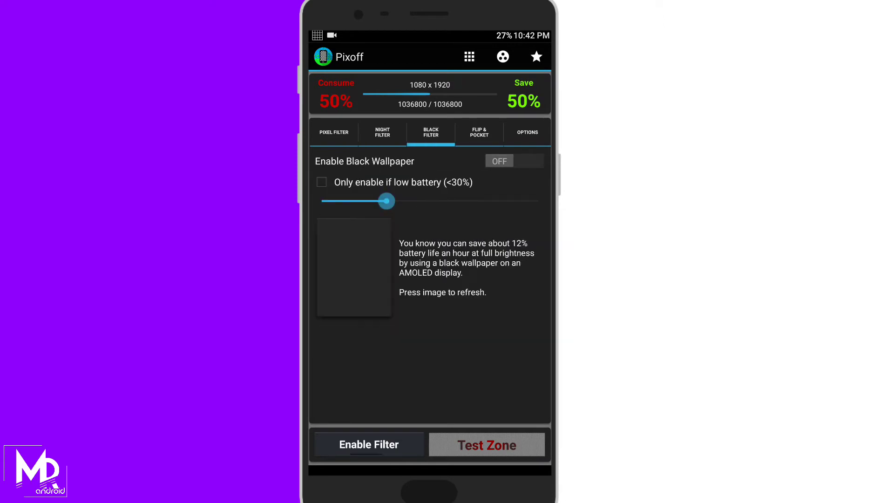
left_click(333, 132)
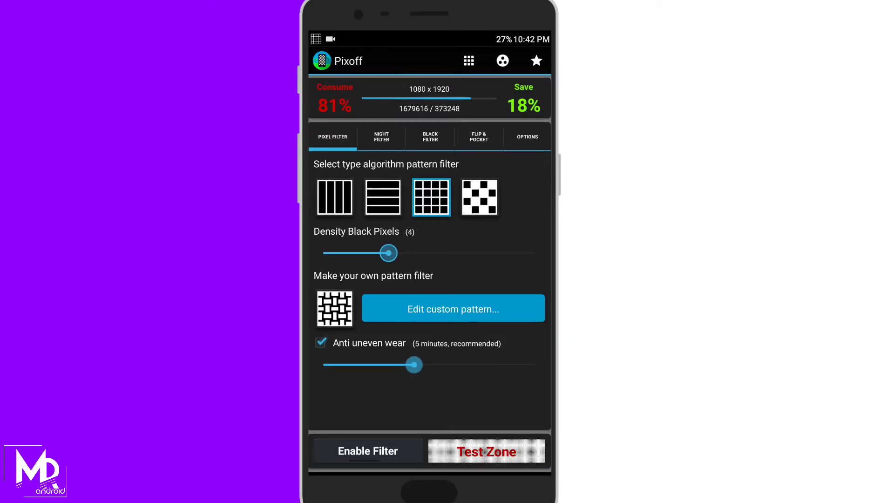
left_click_drag(388, 252, 437, 253)
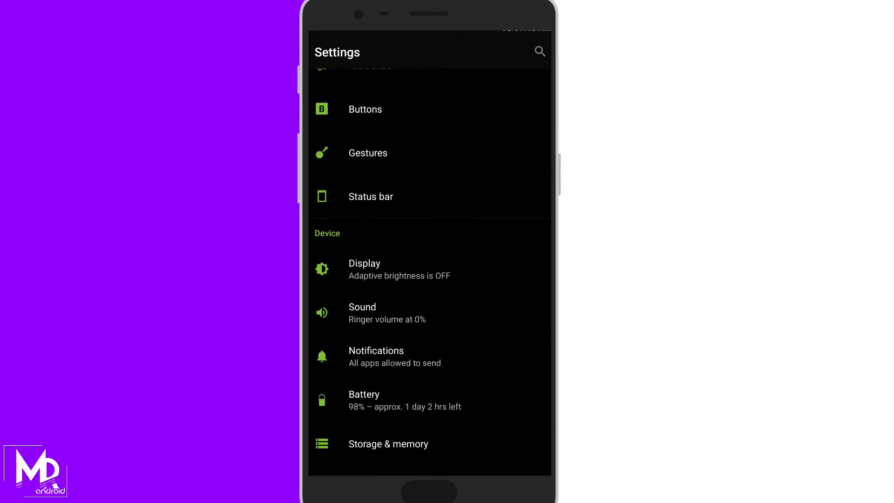
- Scroll Settings to Apps and browse the list of all installed apps
scroll("down", 3)
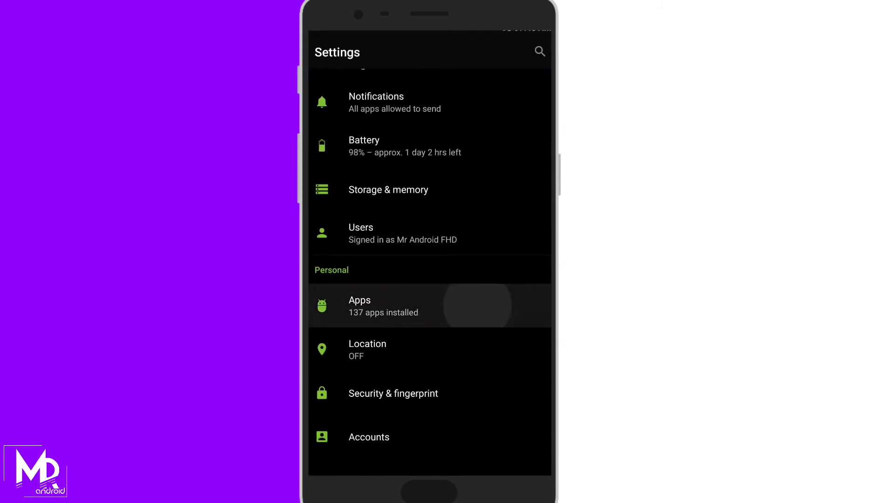
left_click(359, 306)
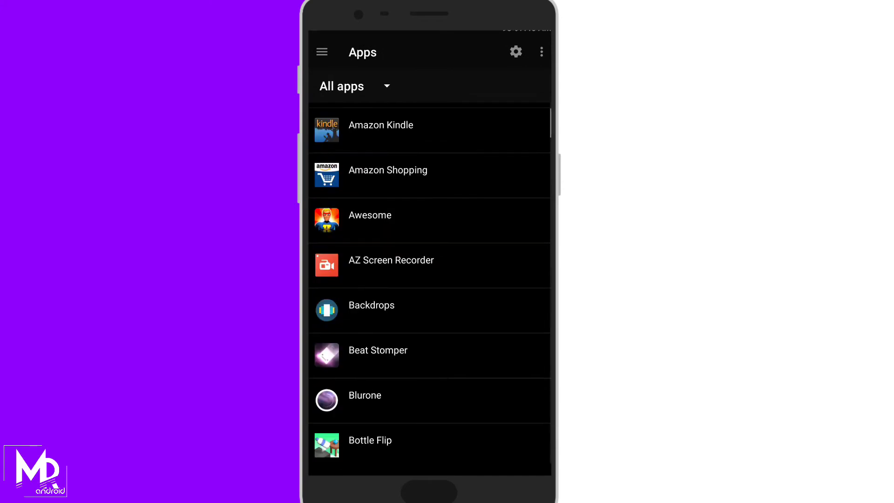
scroll("down", 3)
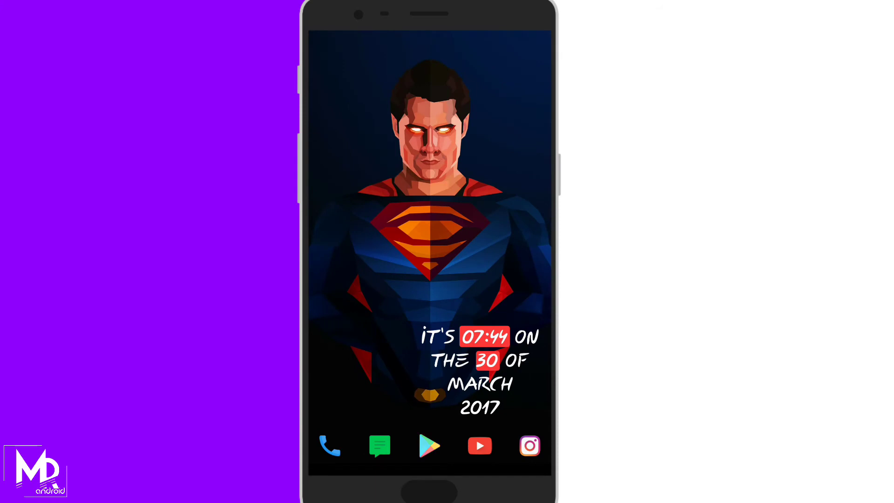
- Search 'gree' in Google Play Store and launch installed Greenify from its page
left_click(429, 447)
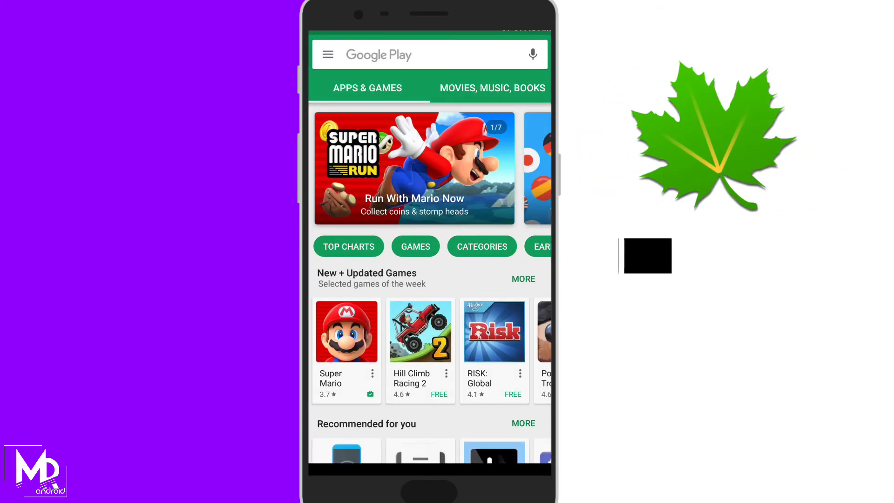
type("grrr")
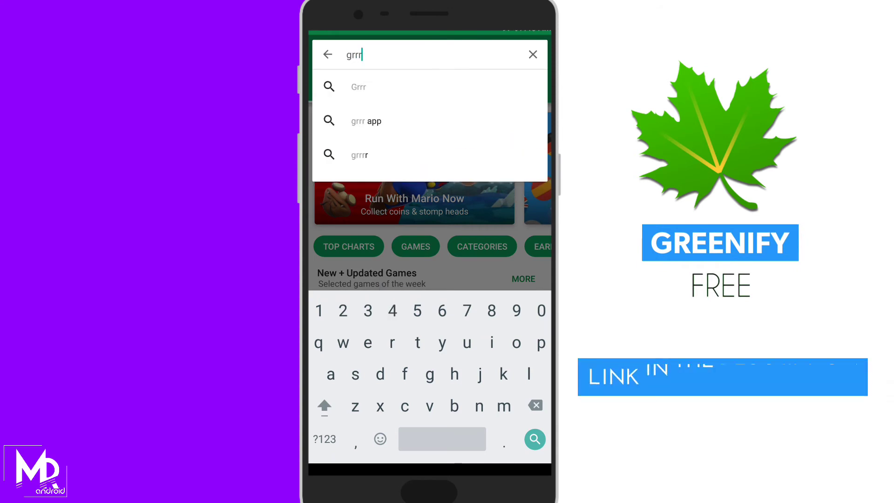
type("gree")
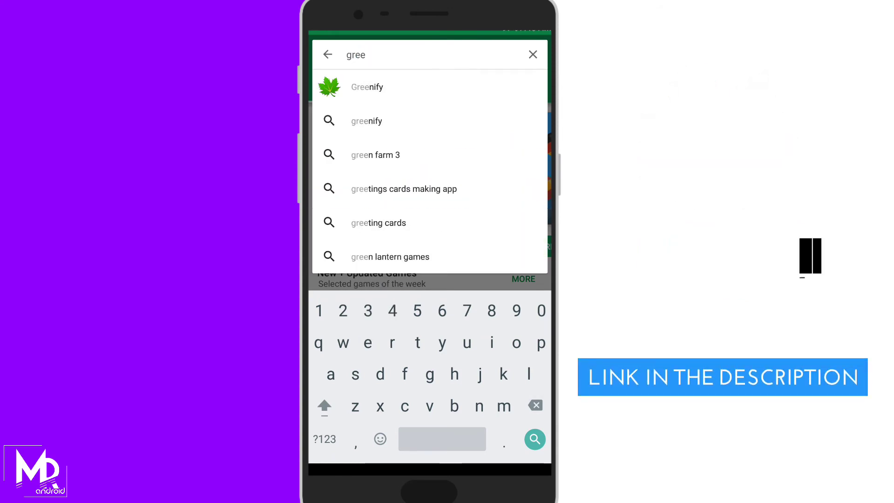
left_click(367, 87)
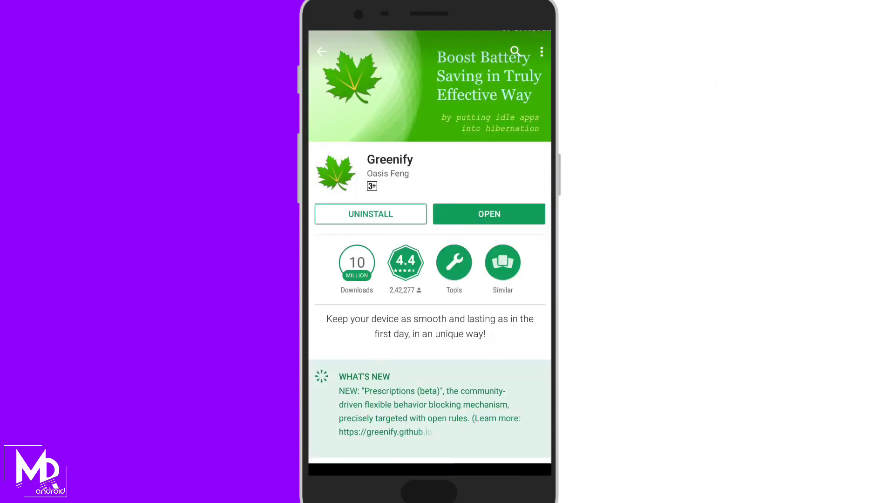
left_click(487, 214)
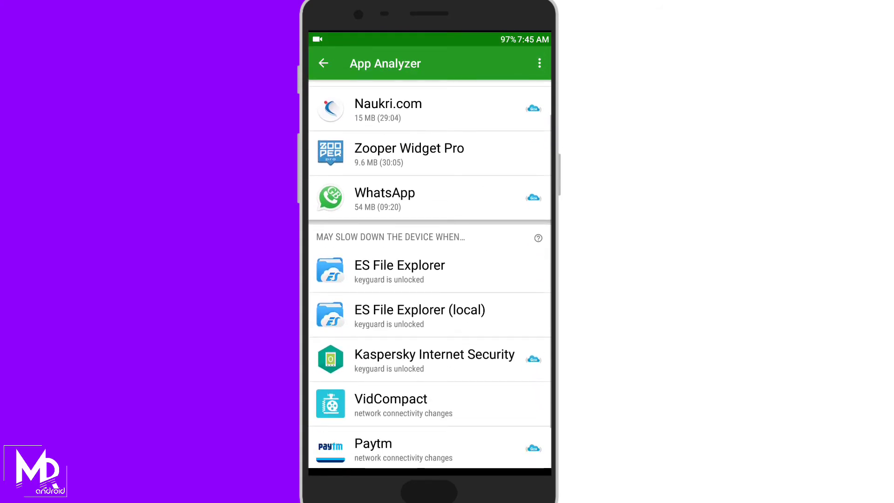
- Select Paytm in App Analyzer and confirm adding it to the hibernation list
scroll("down", 3)
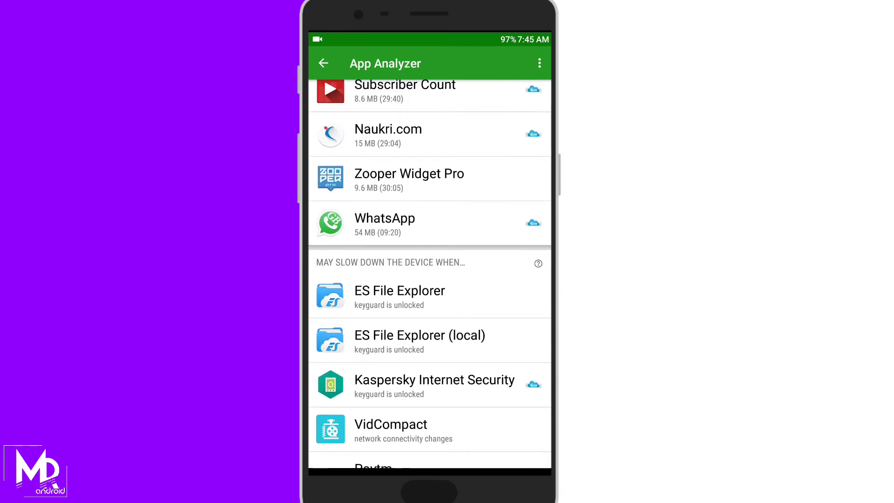
left_click(429, 385)
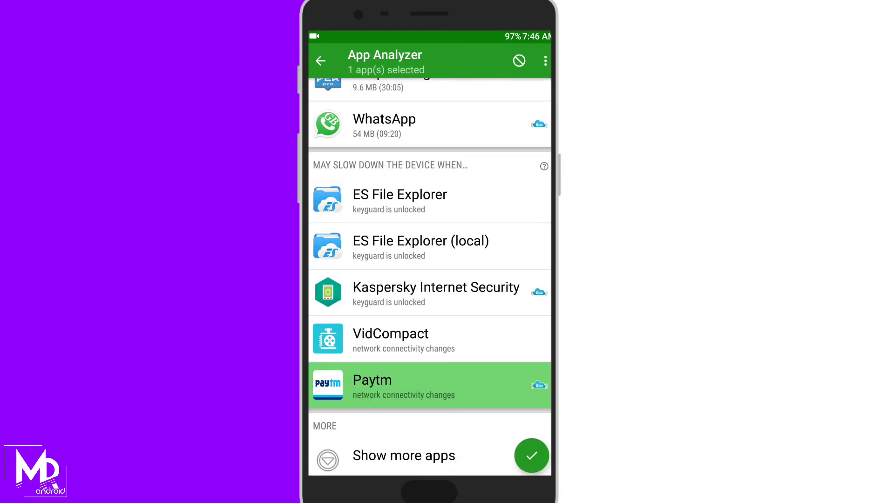
left_click(531, 455)
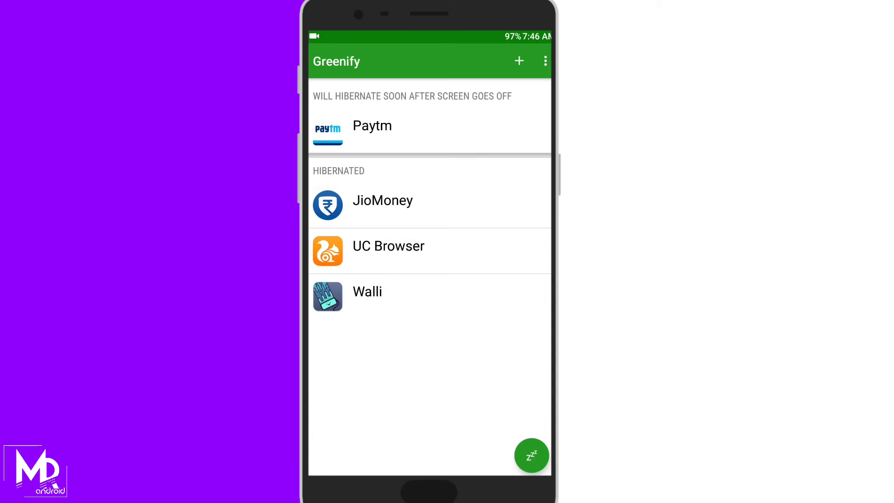
left_click(372, 126)
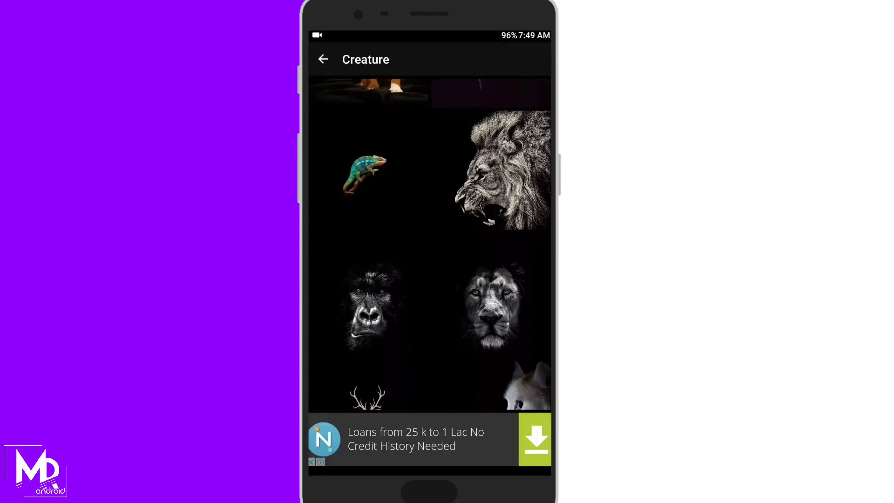
left_click(365, 173)
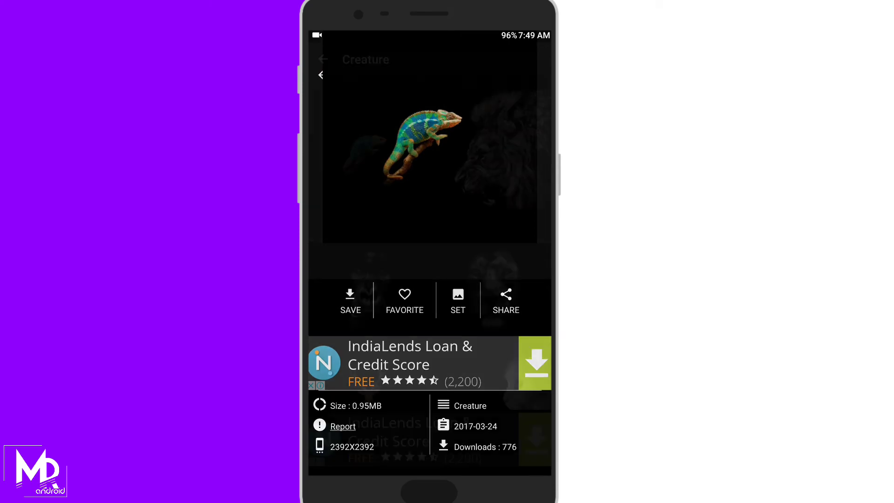
left_click(322, 59)
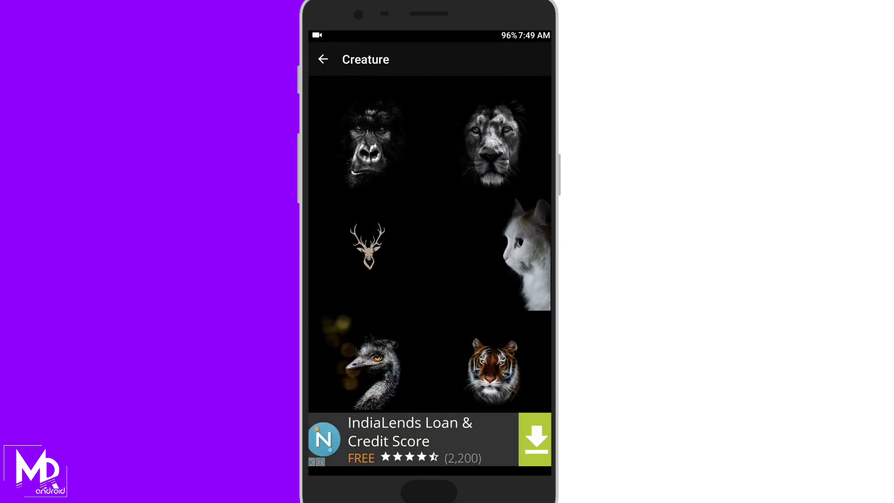
scroll("down", 3)
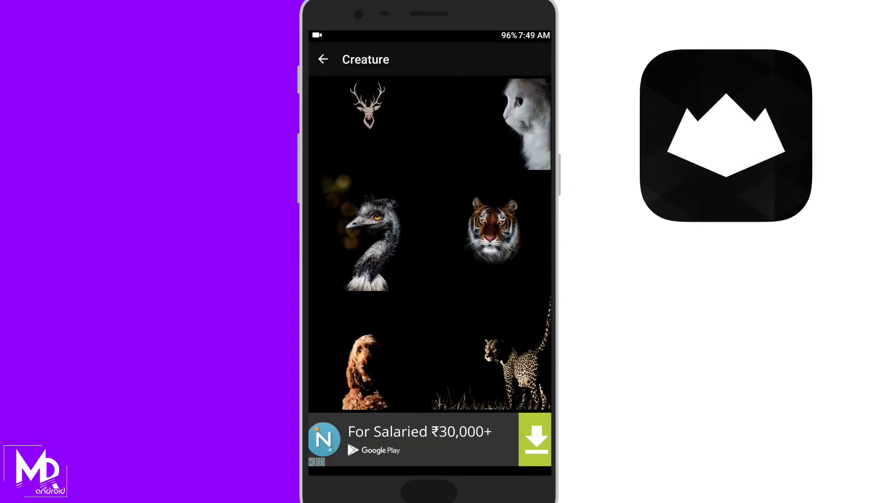
scroll("down", 3)
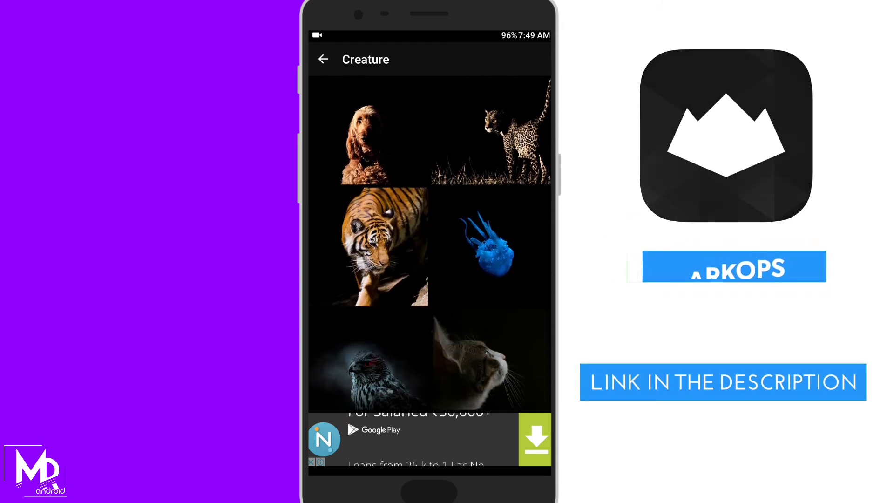
left_click(489, 247)
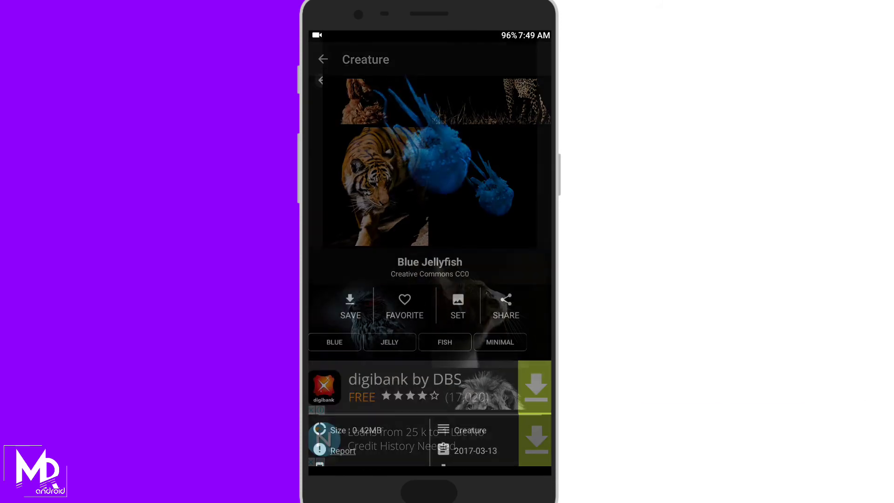
left_click(323, 59)
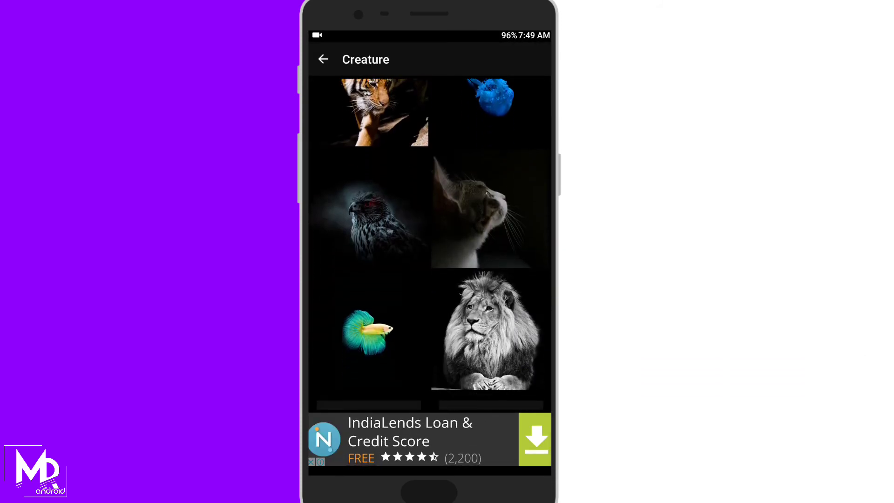
scroll("down", 3)
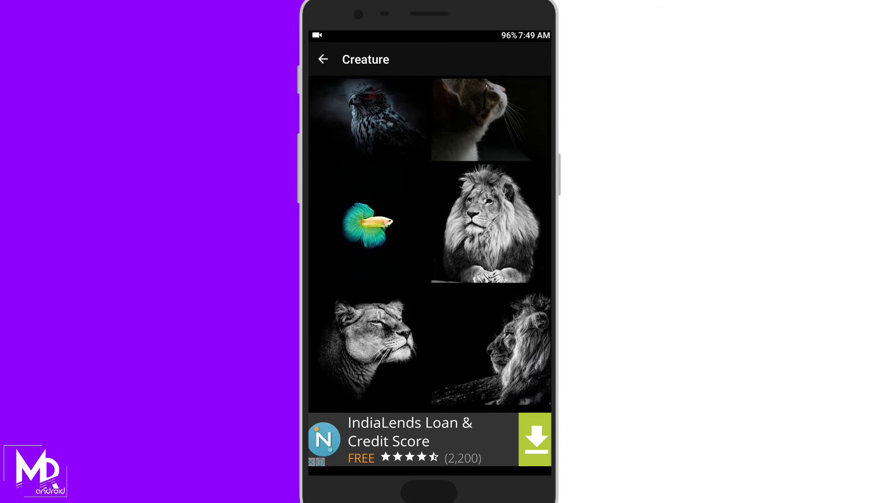
left_click(368, 120)
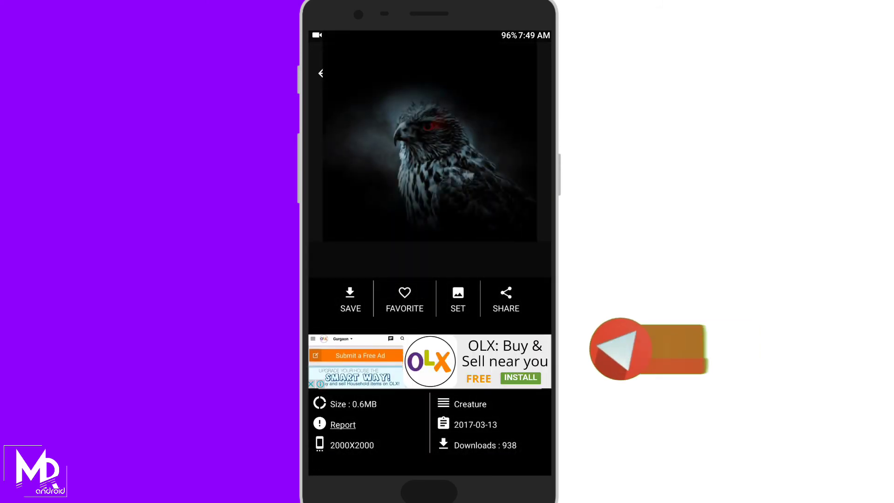
left_click(320, 73)
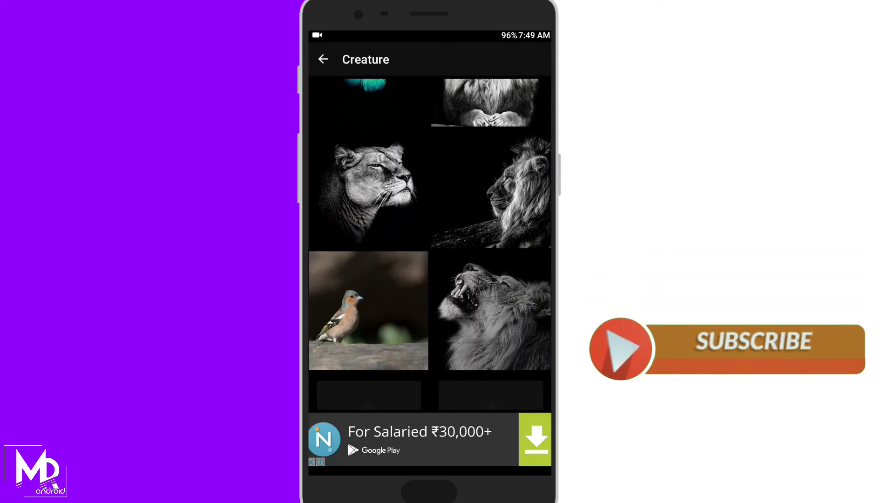
scroll("down", 3)
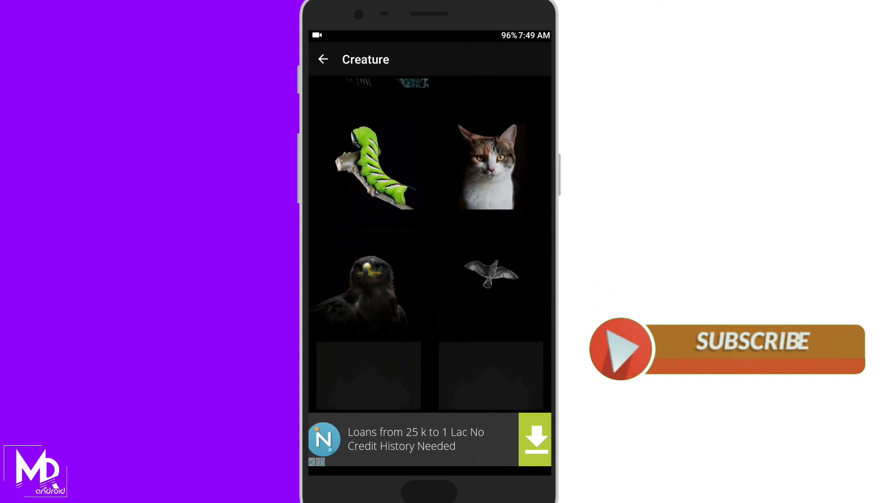
scroll("down", 3)
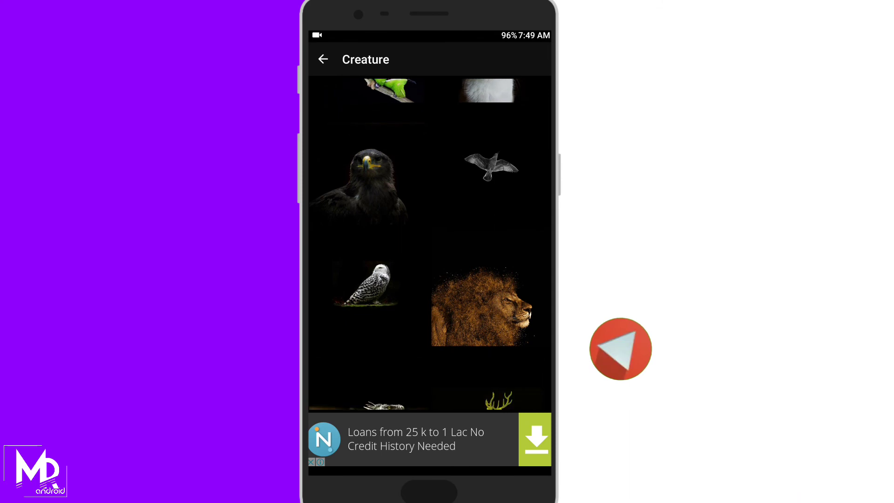